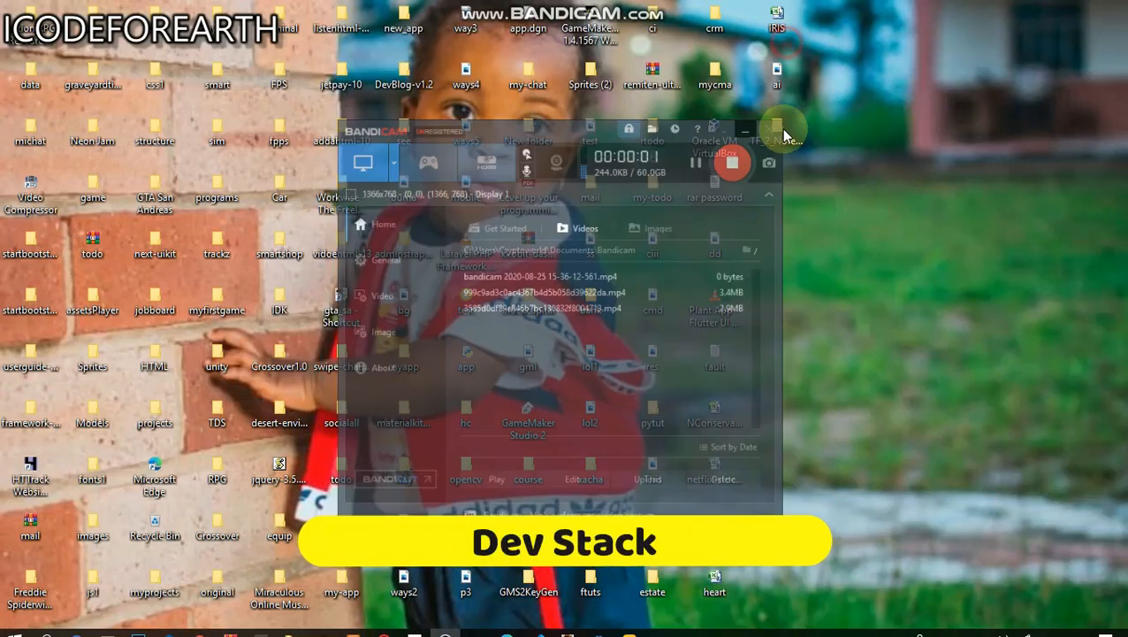
Launch CopperCube 6 and choose Open Example App in the New 3D App prompt.
click(777, 131)
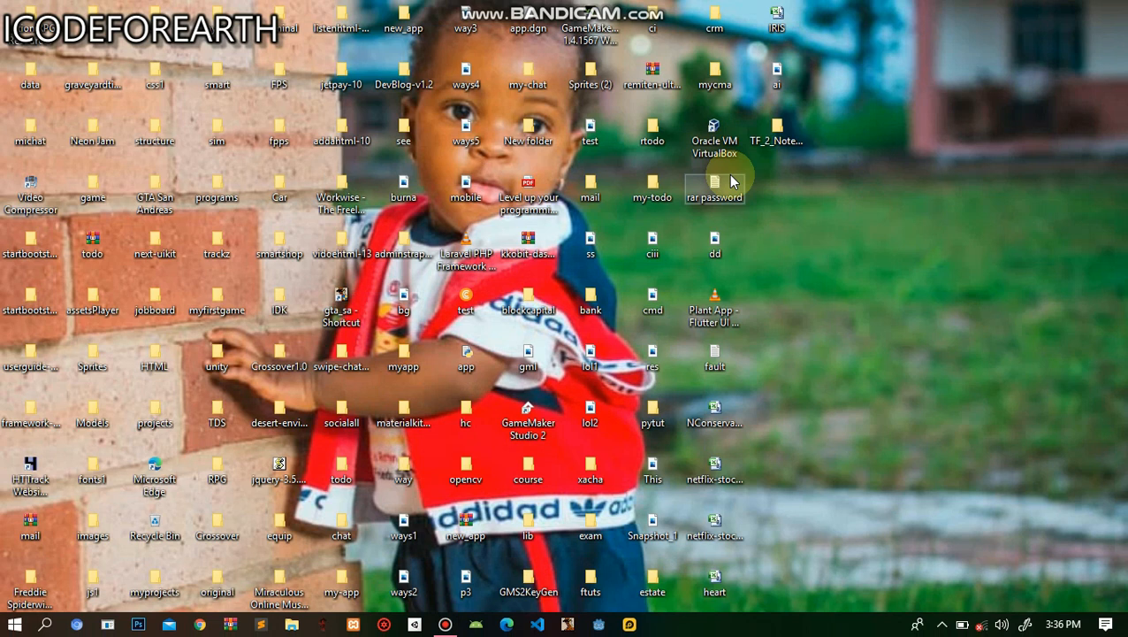
mouse_move(729, 181)
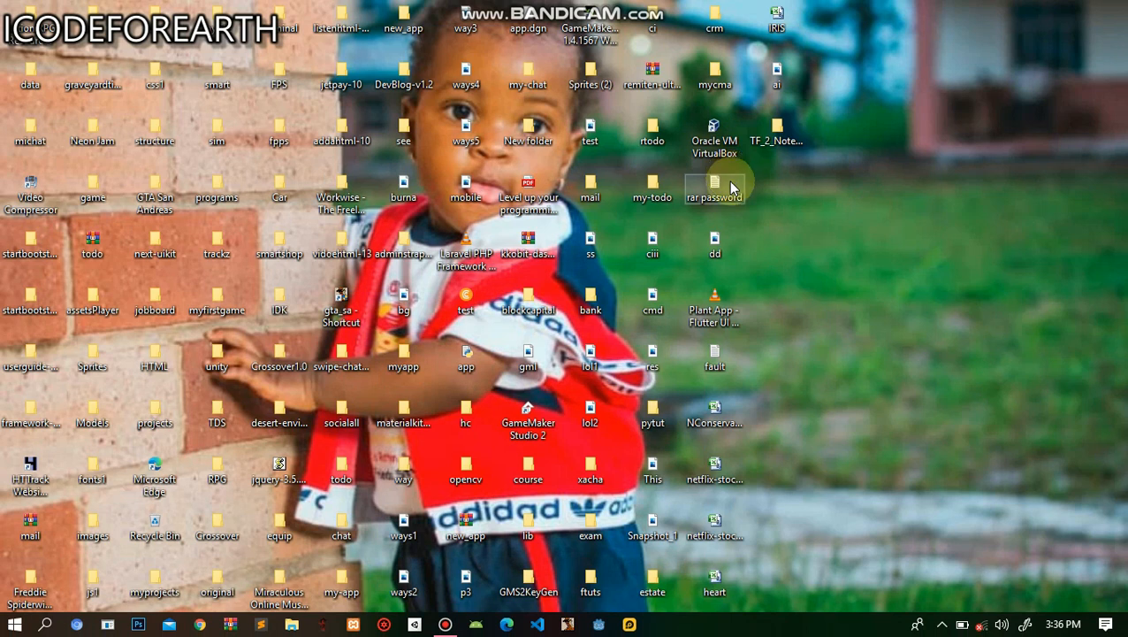
mouse_move(739, 190)
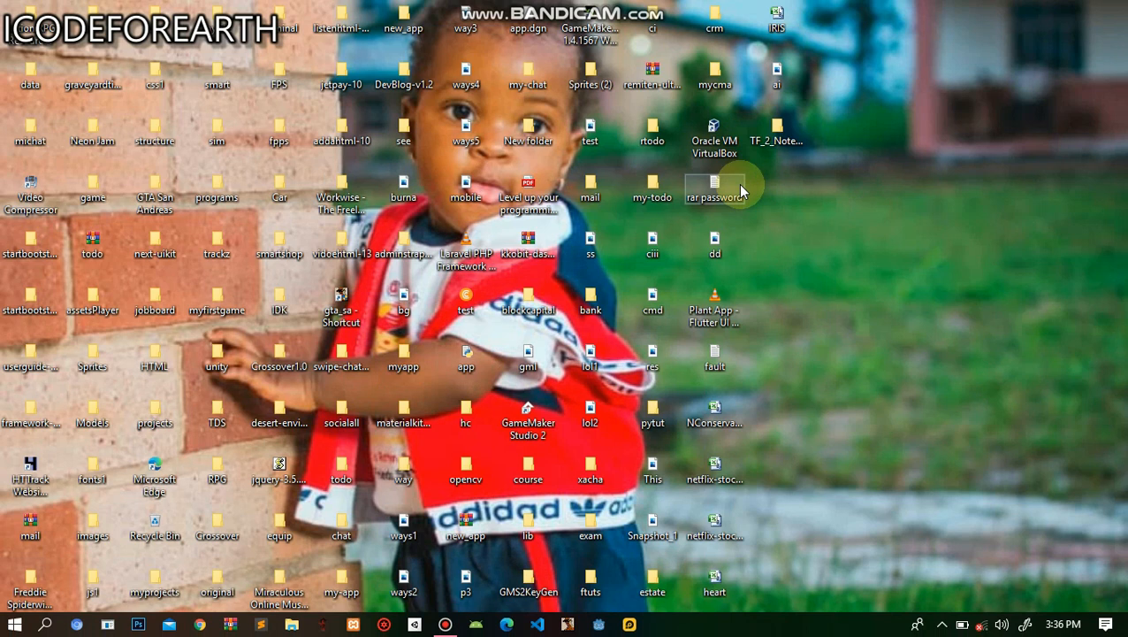
click(13, 624)
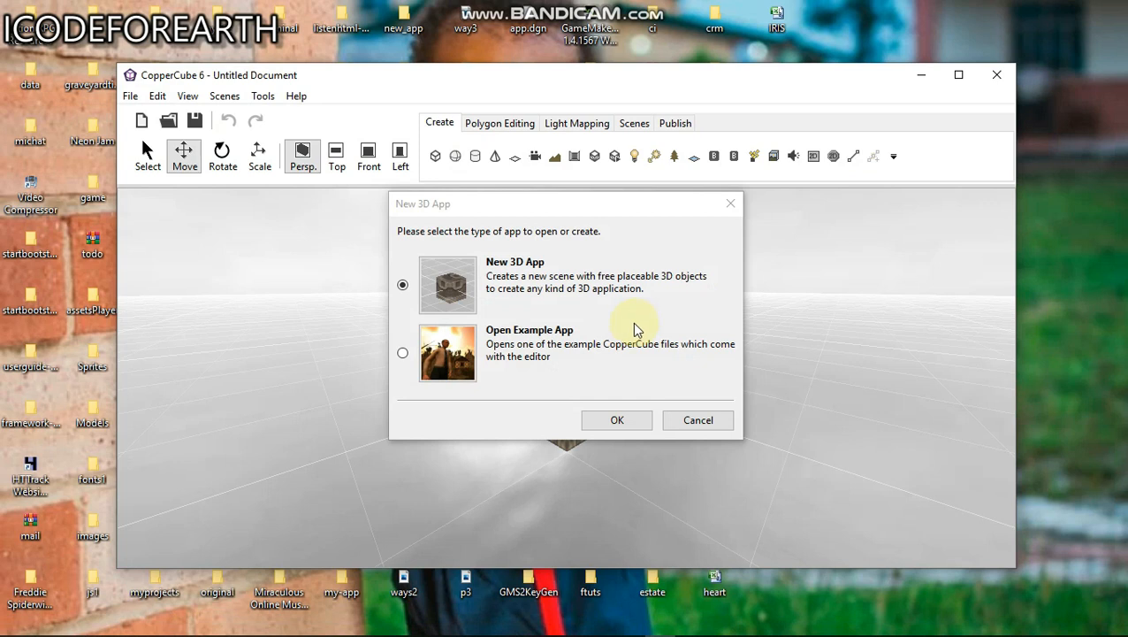
mouse_move(504, 334)
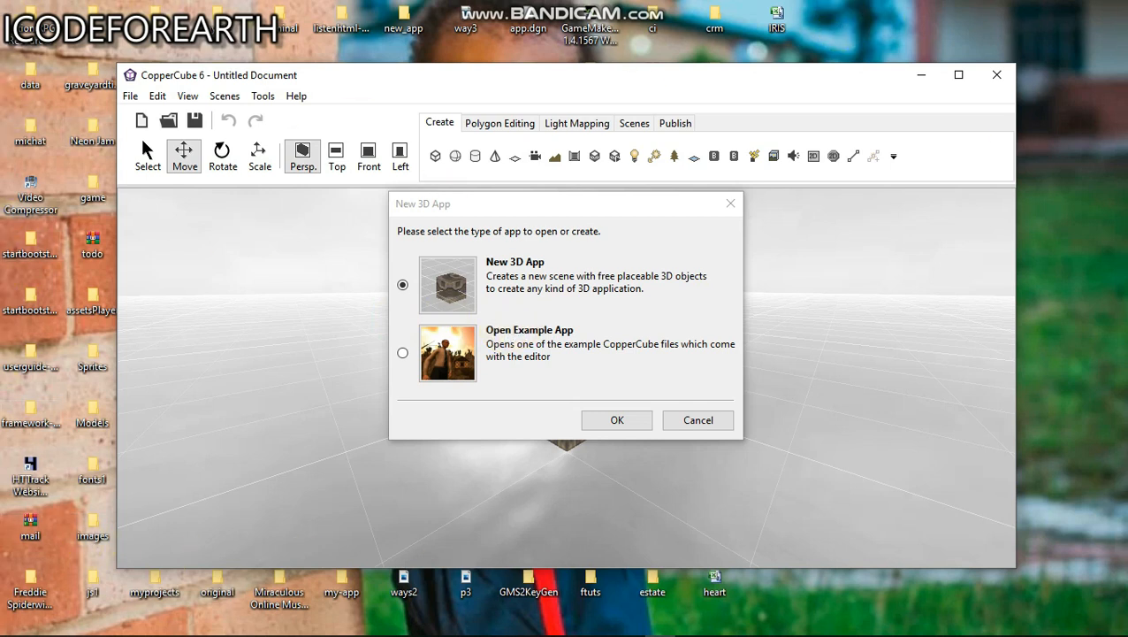
mouse_move(469, 329)
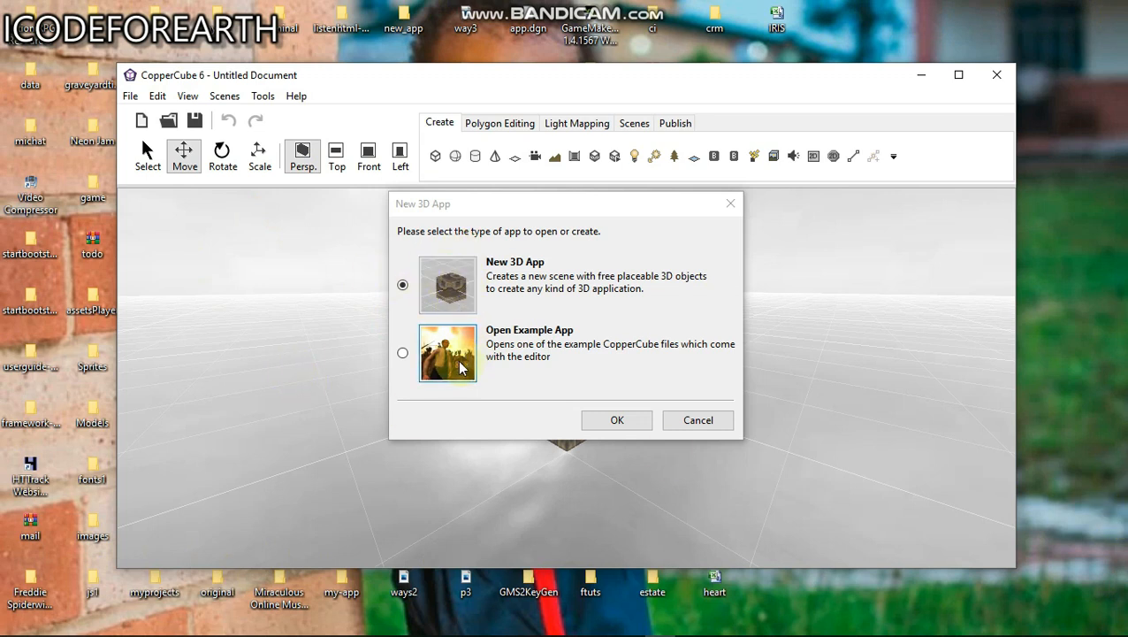
click(402, 353)
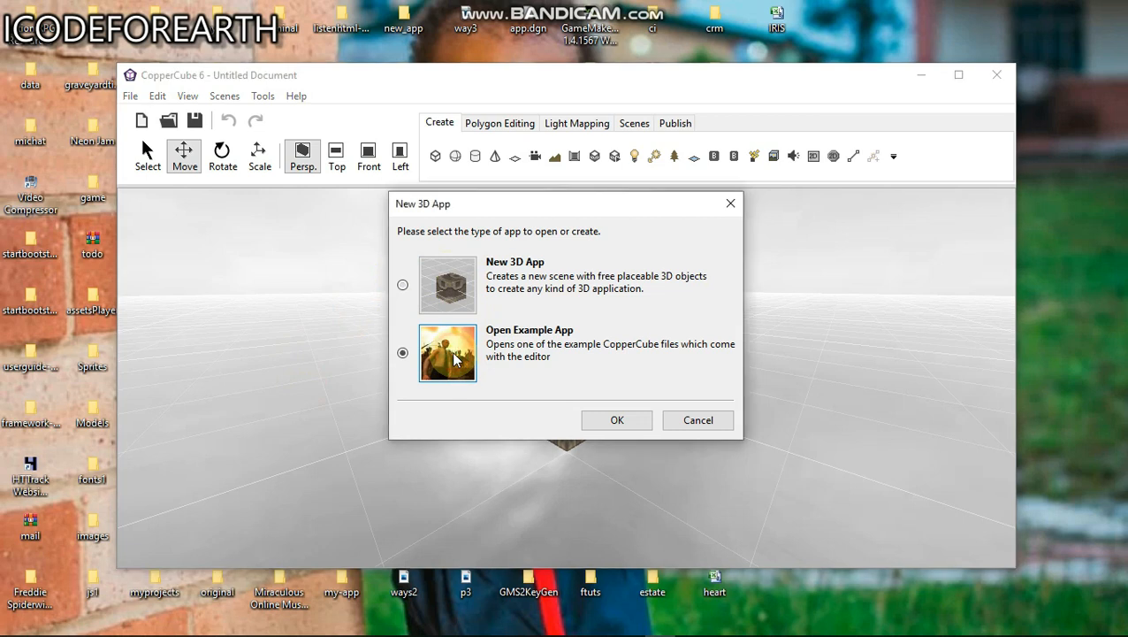
Confirm the prompt and load the First Person Shooter example.
click(617, 419)
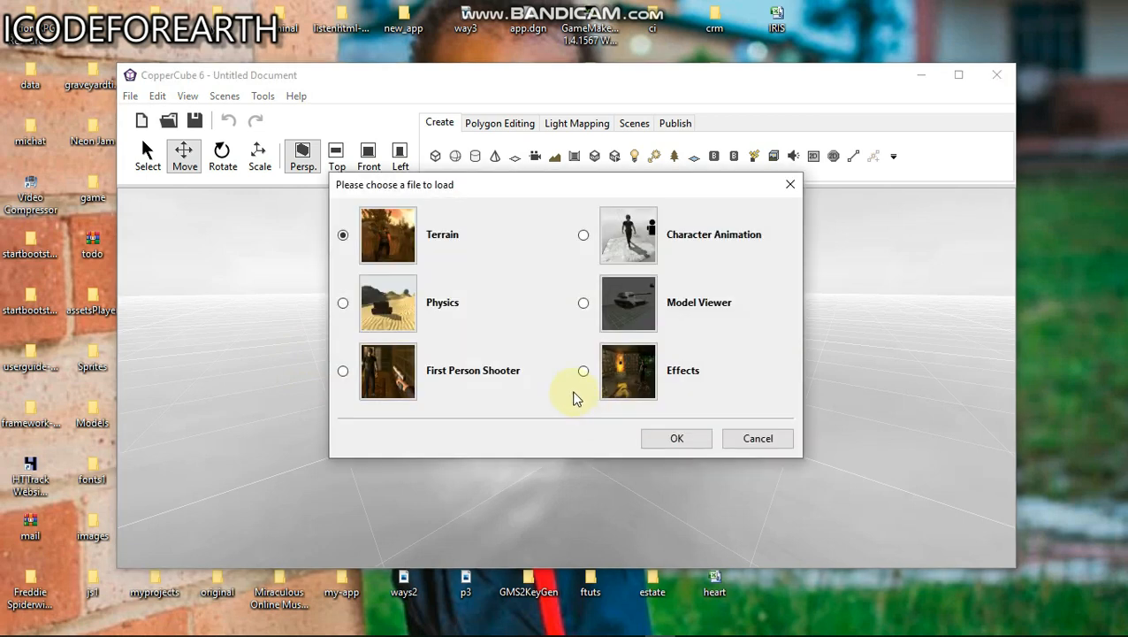
mouse_move(685, 298)
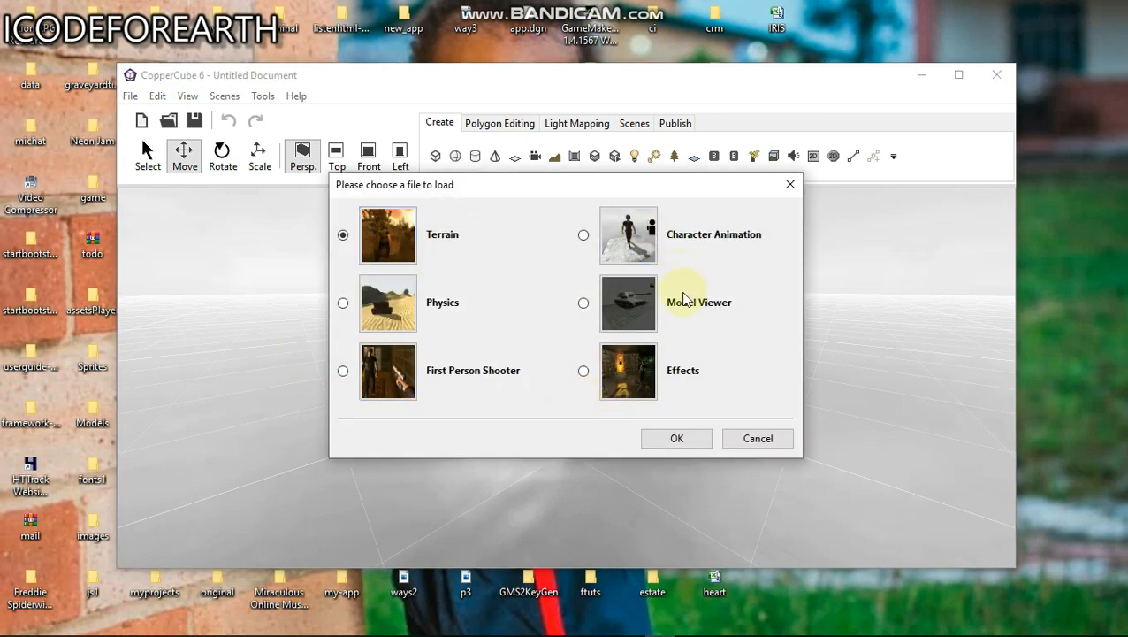
mouse_move(409, 370)
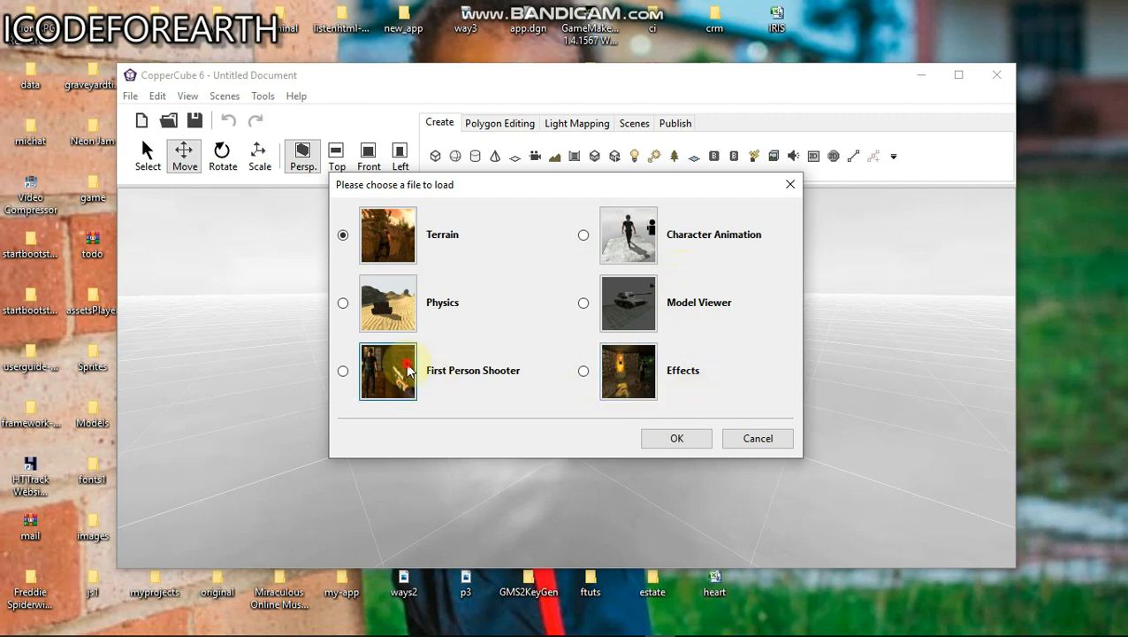
click(676, 438)
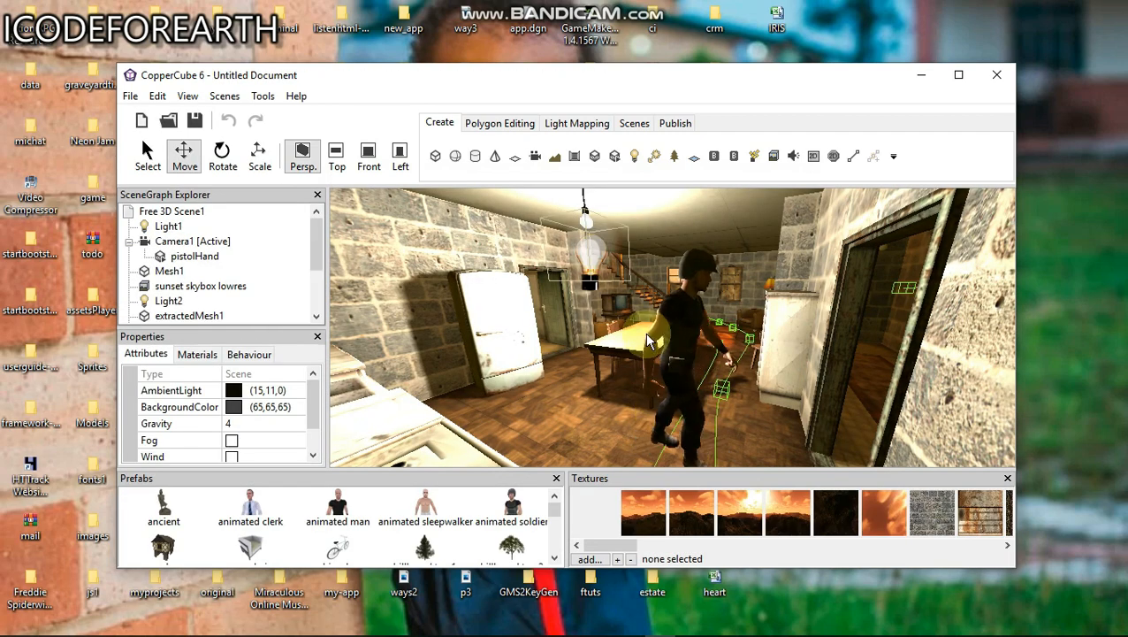
Maximize the editor, orbit around the house interior, and select Mesh1, the house geometry.
click(959, 74)
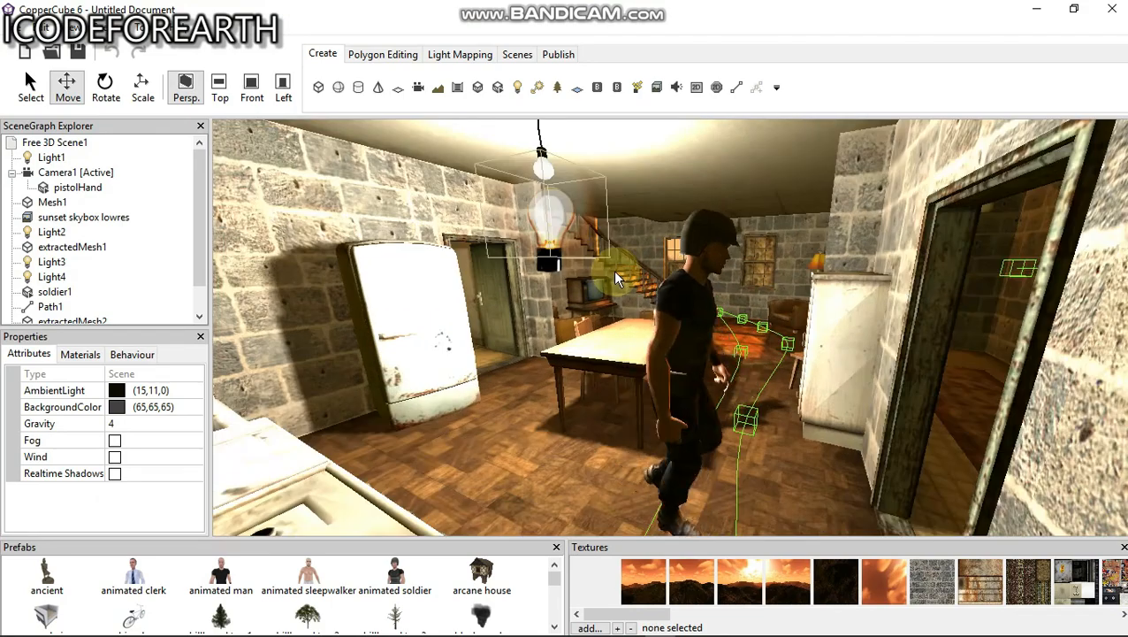
drag(619, 279, 654, 284)
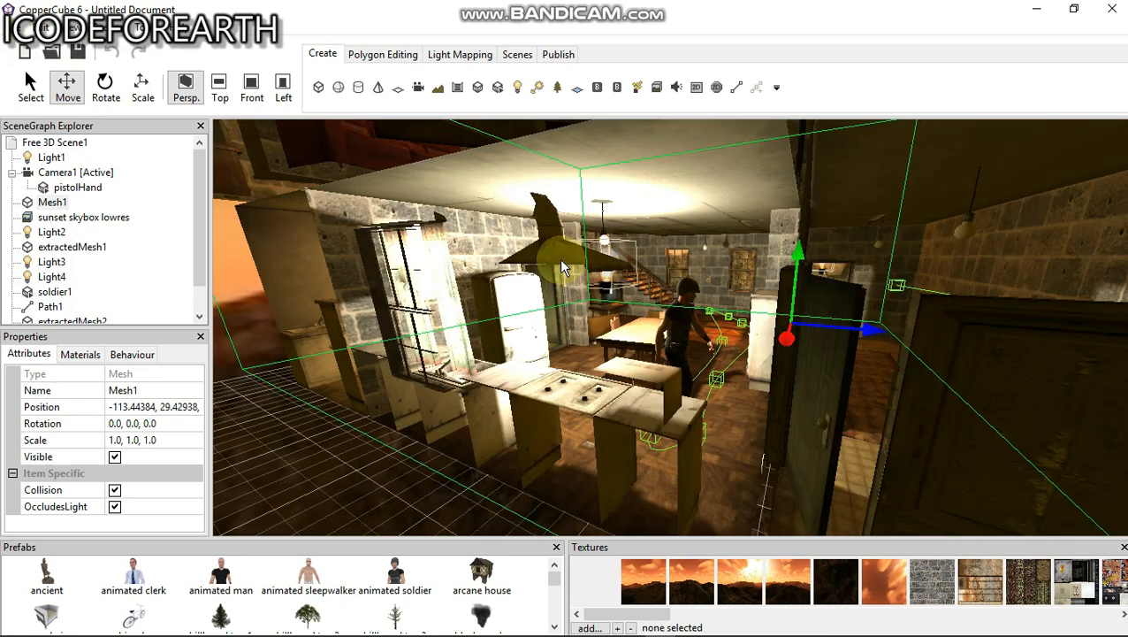
click(18, 22)
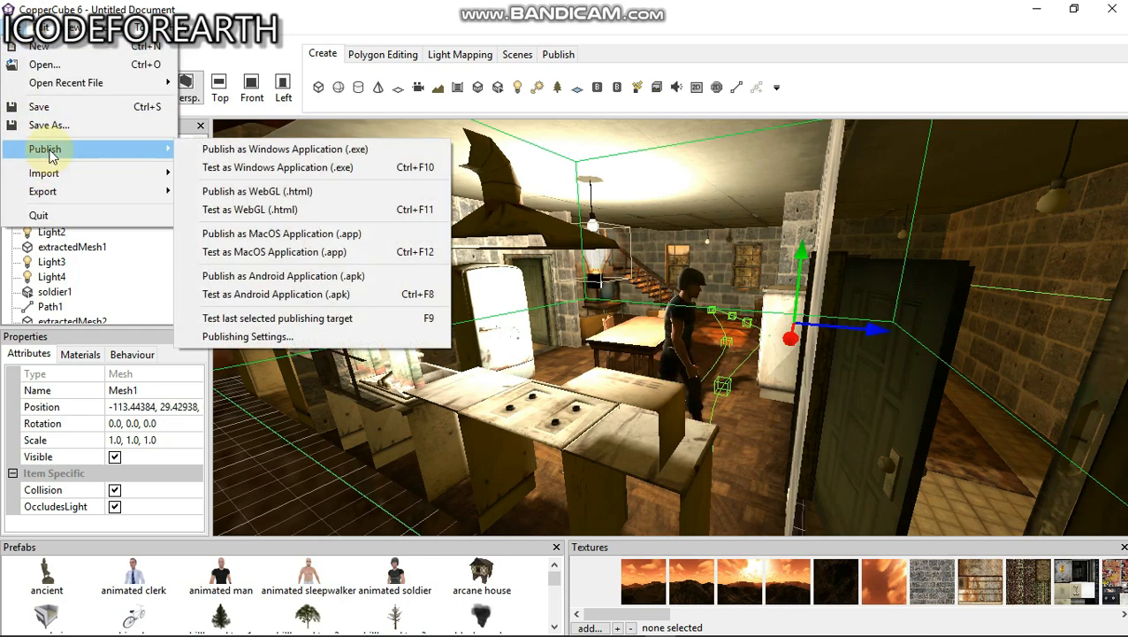
mouse_move(285, 167)
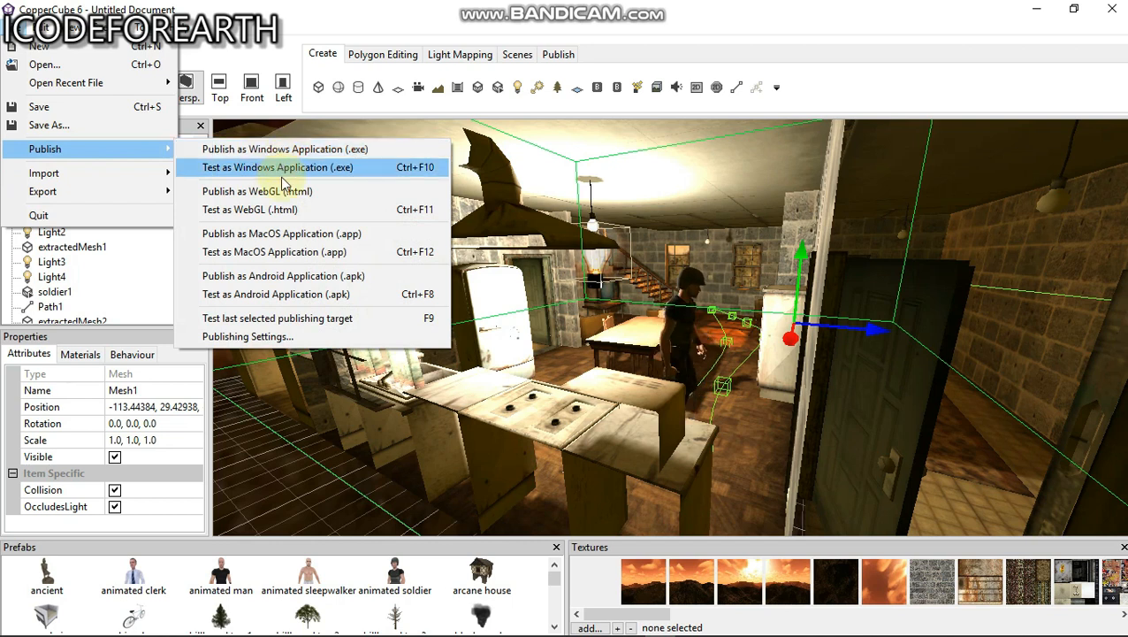
mouse_move(281, 233)
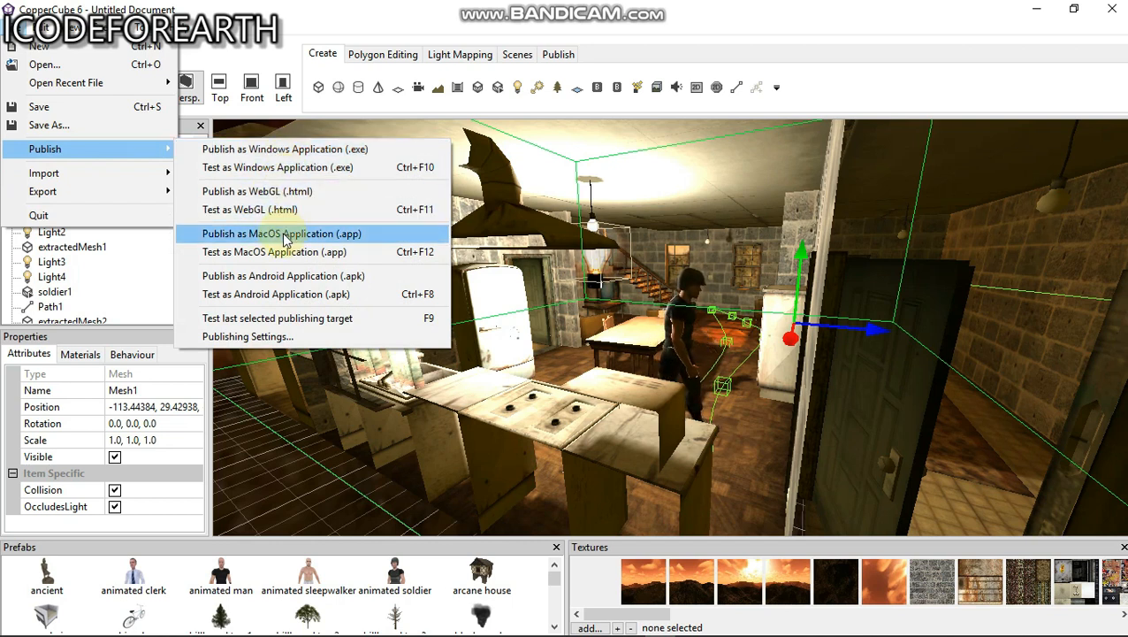
mouse_move(317, 317)
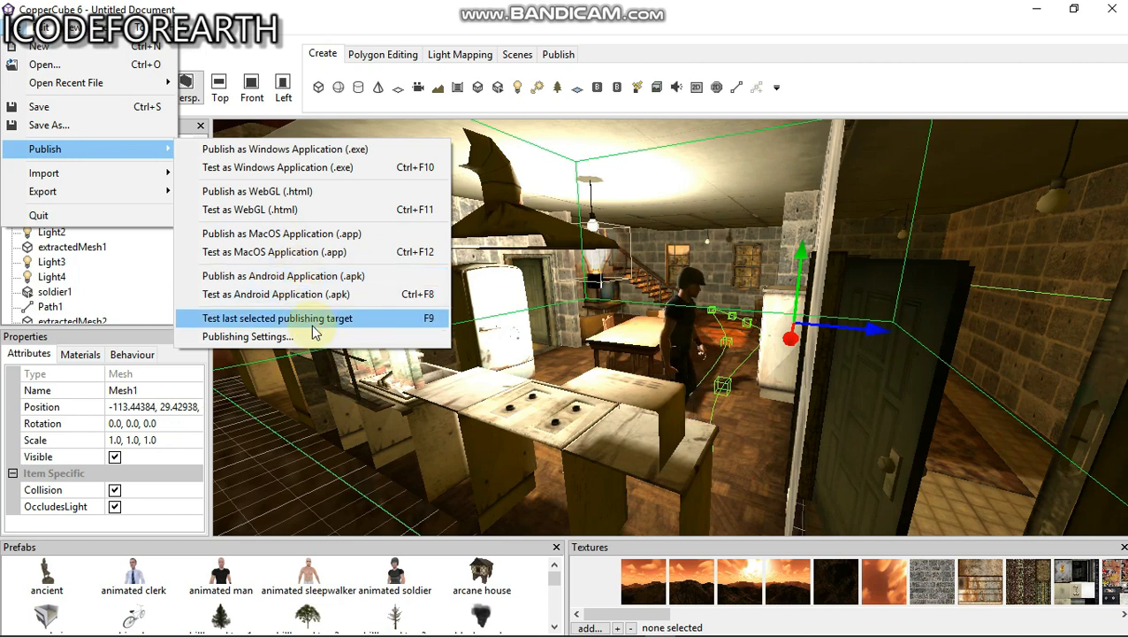
mouse_move(283, 293)
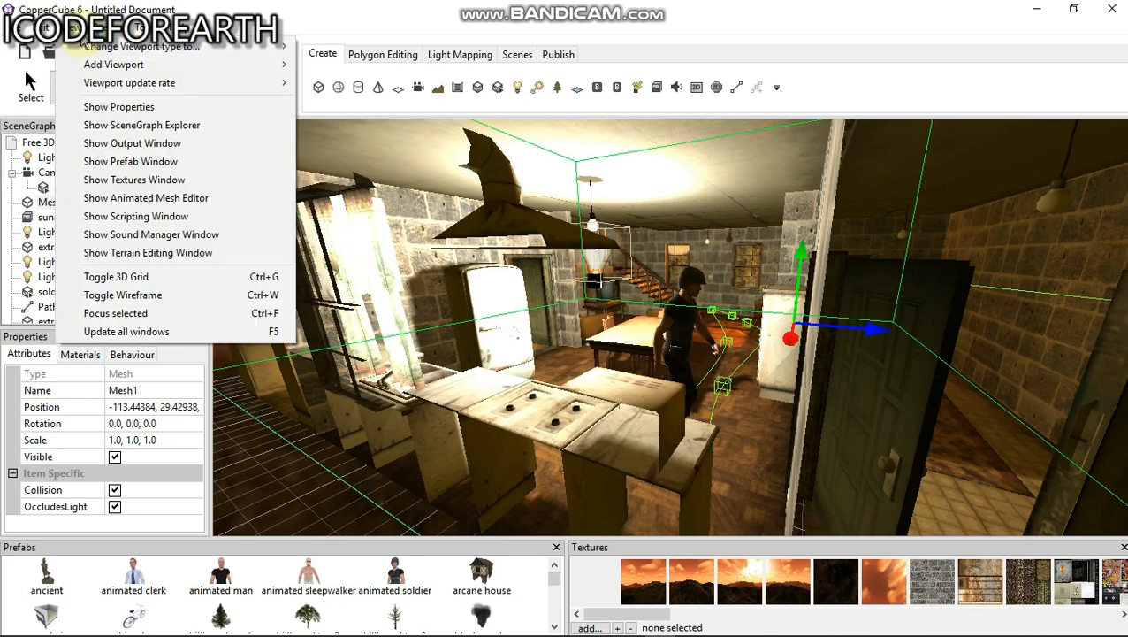
Browse the scene menu and the testing and publishing menu.
click(517, 54)
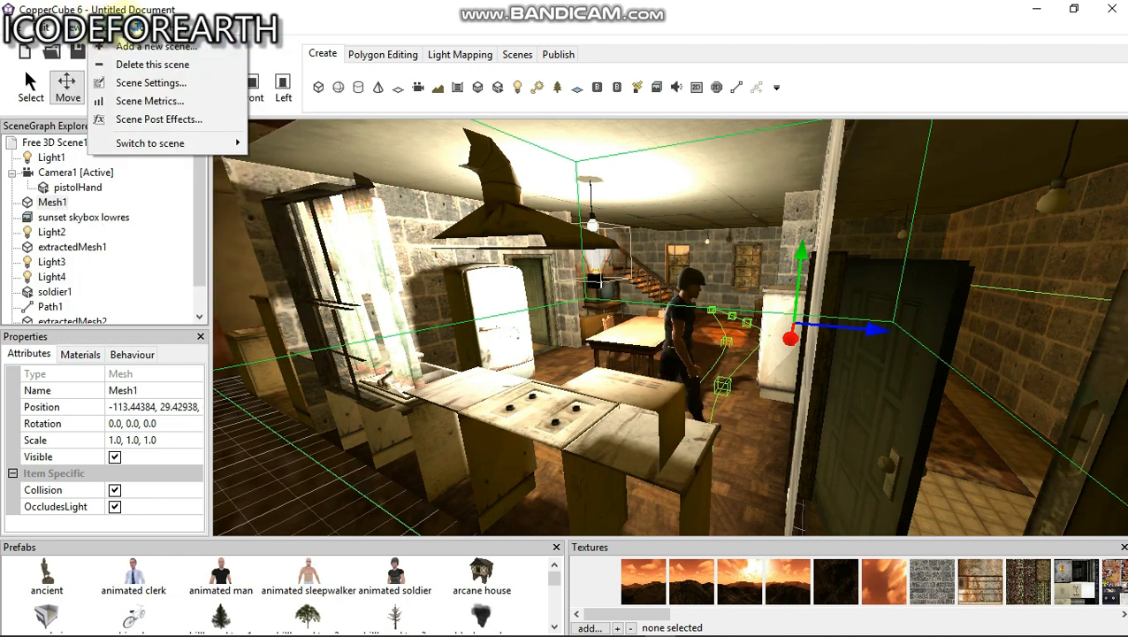
click(558, 54)
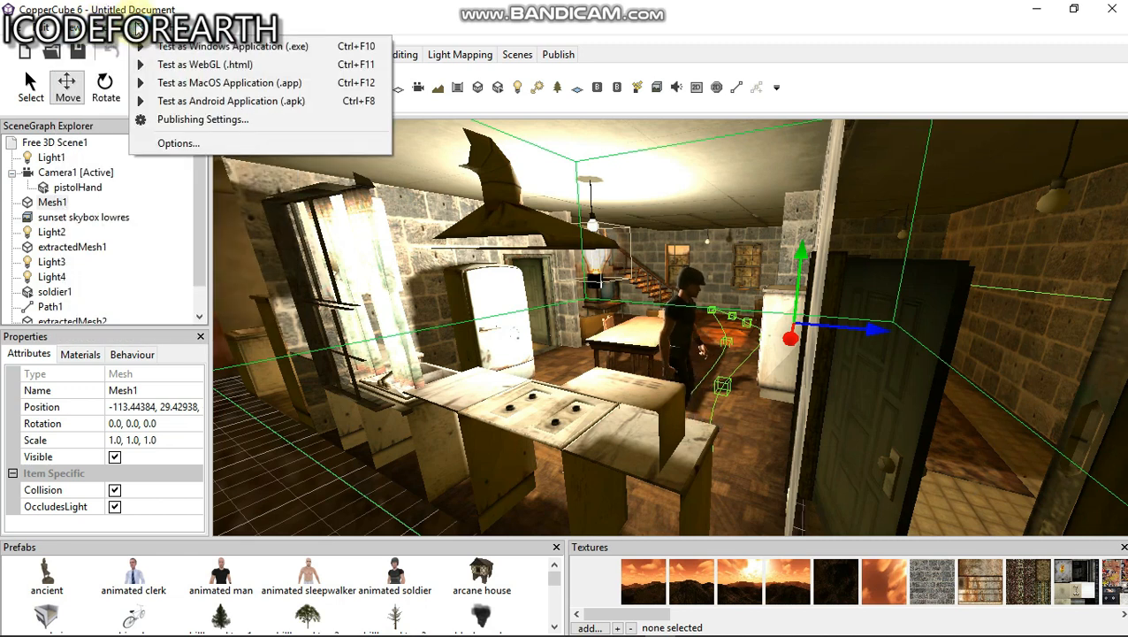
mouse_move(205, 63)
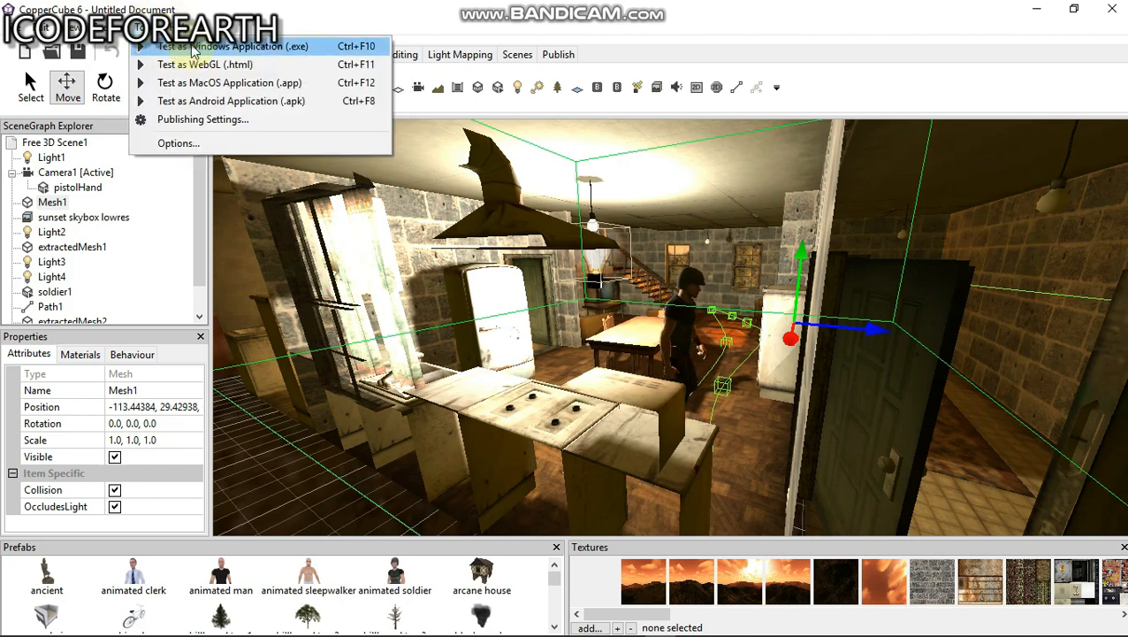
Test the First Person Shooter scene as a Windows application (.exe).
click(224, 46)
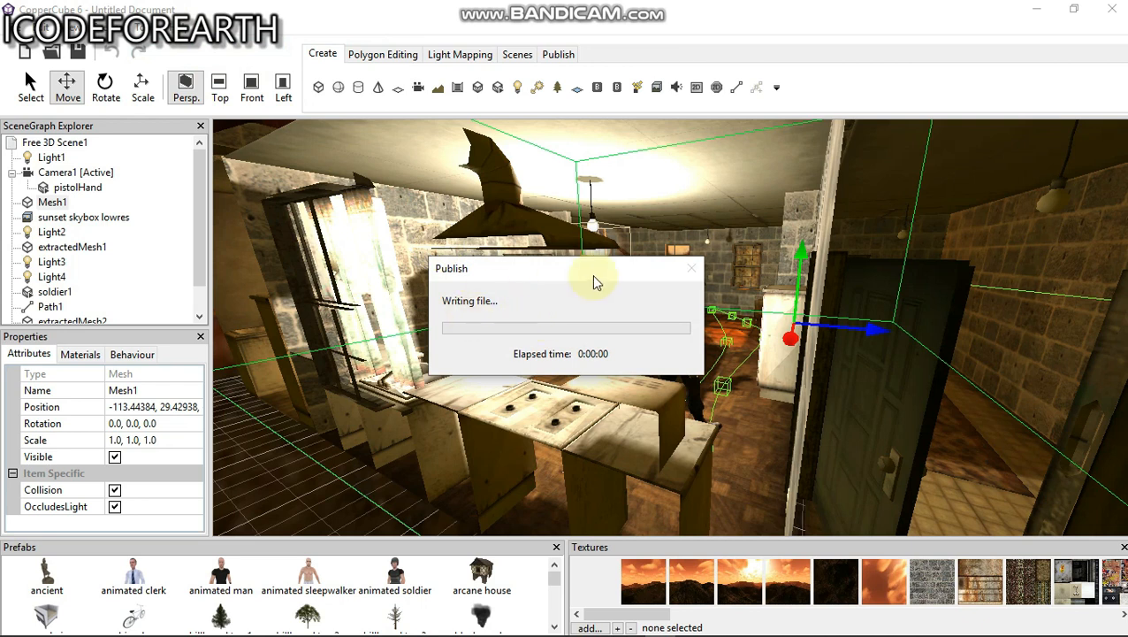
mouse_move(605, 288)
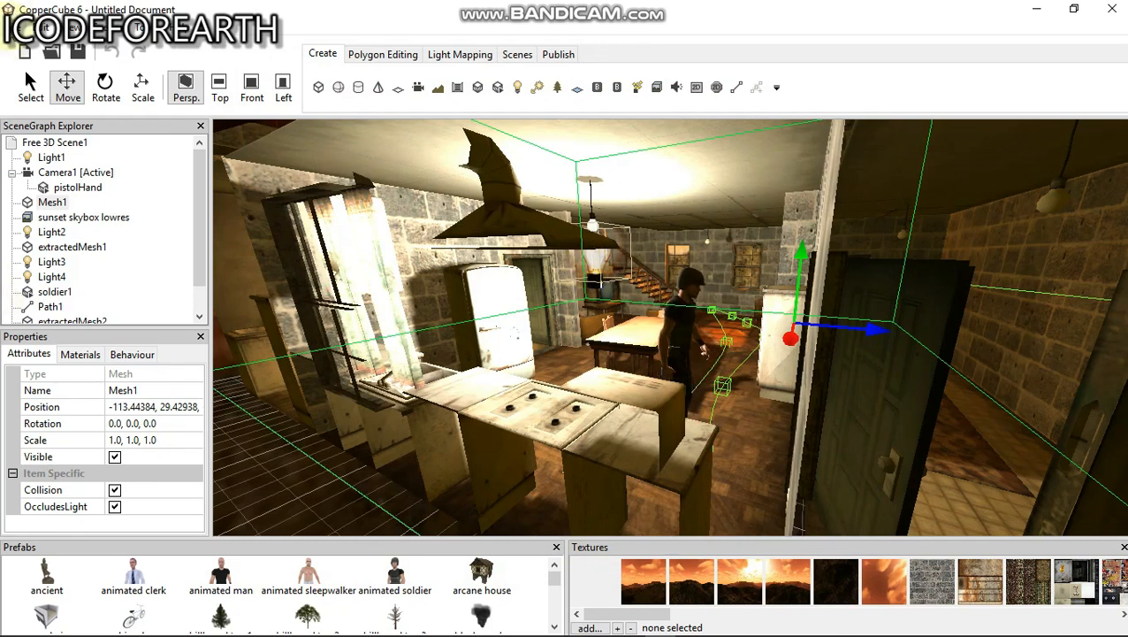
Discard the example and create a new blank 3D app with a textured cube and skybox.
click(69, 73)
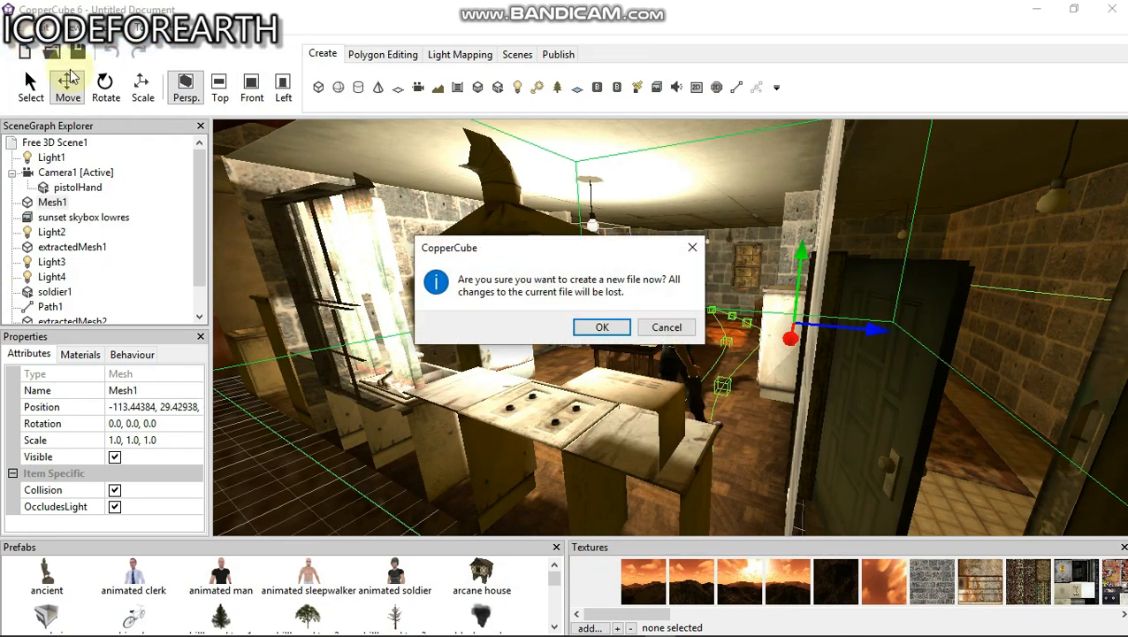
click(602, 326)
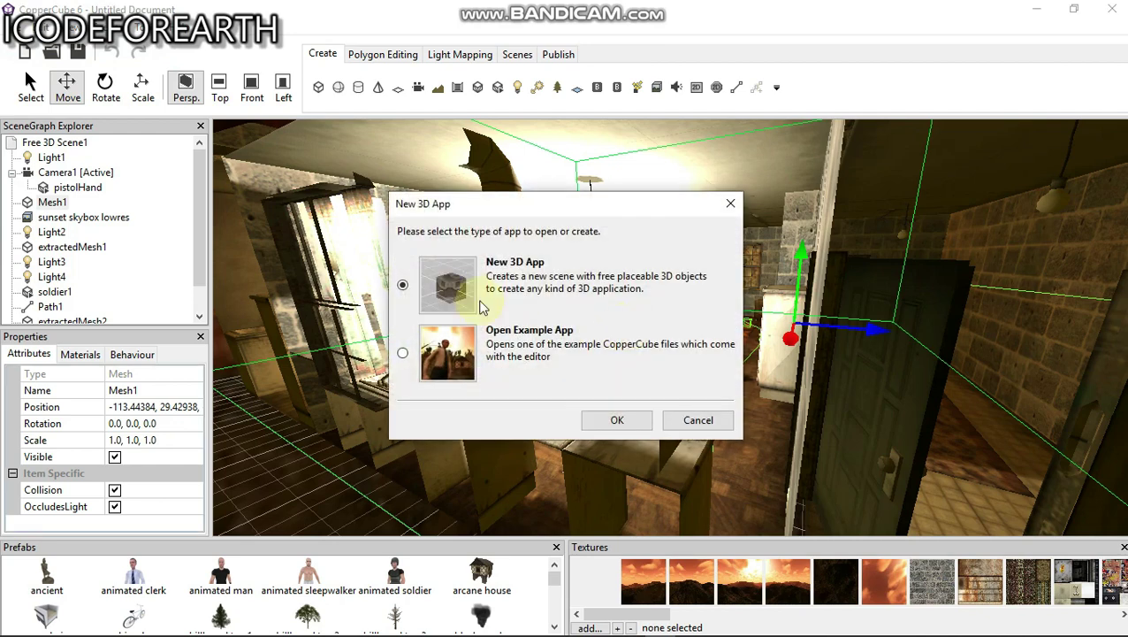
click(616, 419)
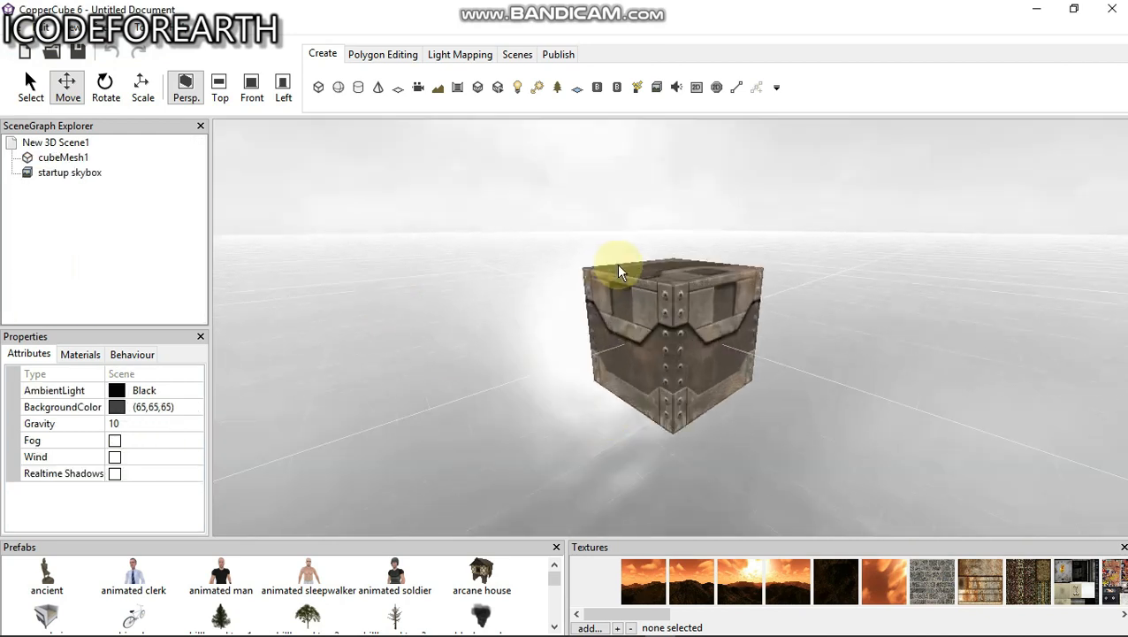
click(18, 34)
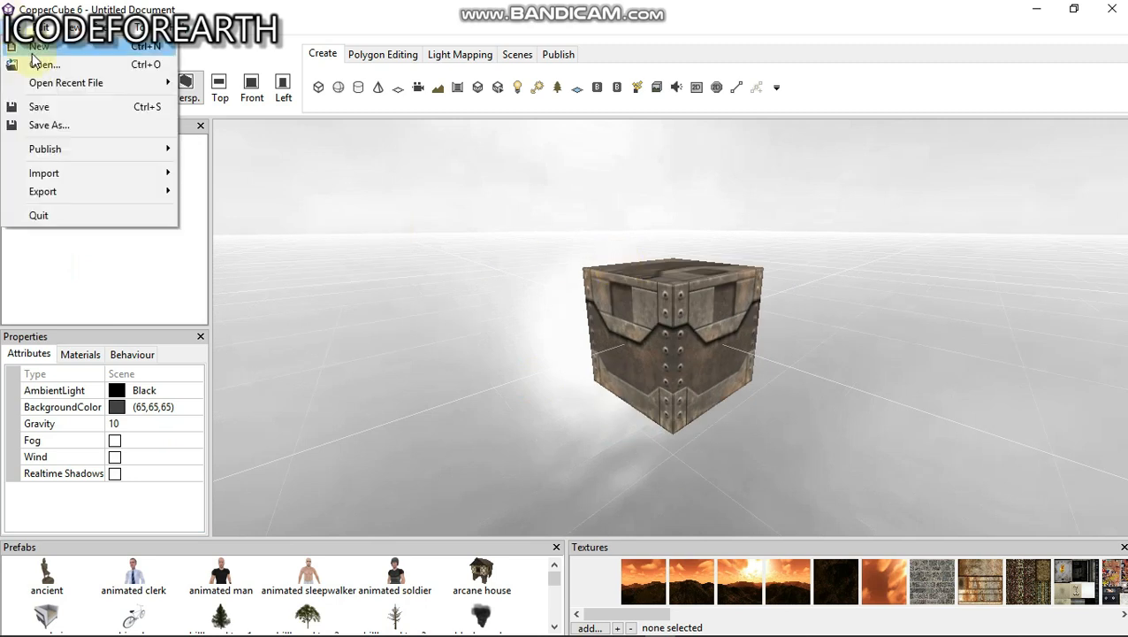
Test the cube scene as a Windows application (.exe), then close the test window.
click(558, 54)
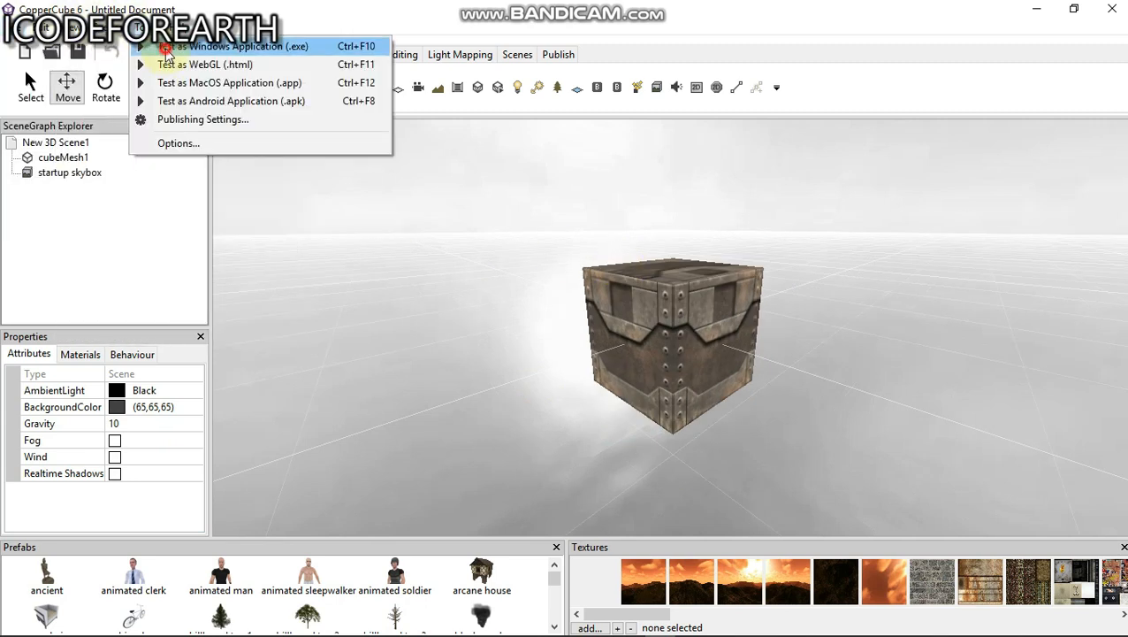
click(236, 46)
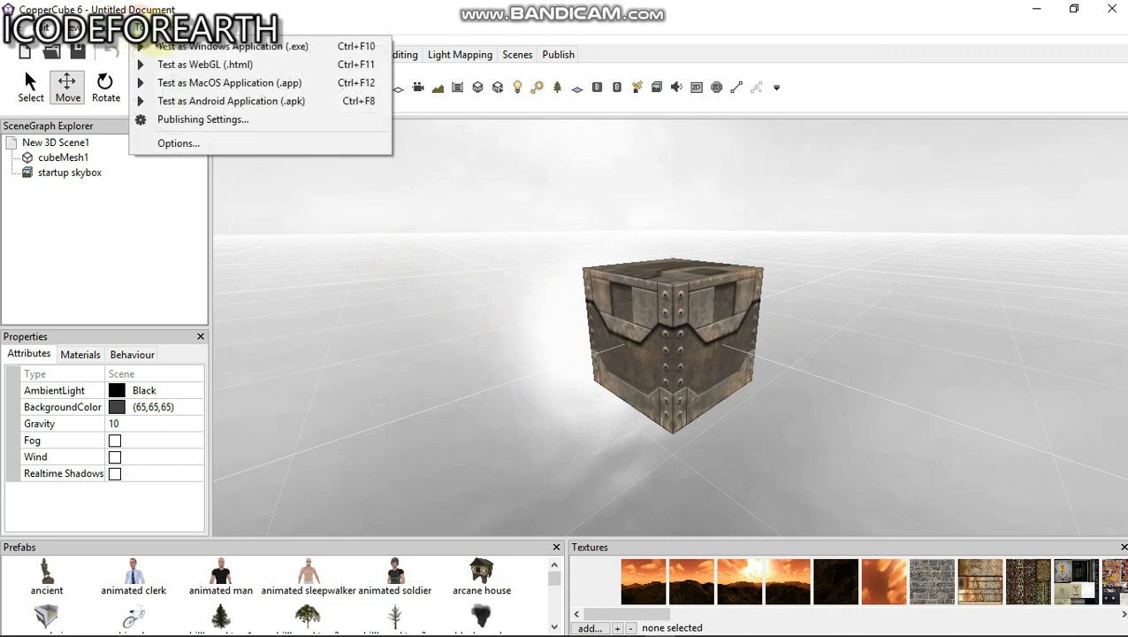
click(257, 9)
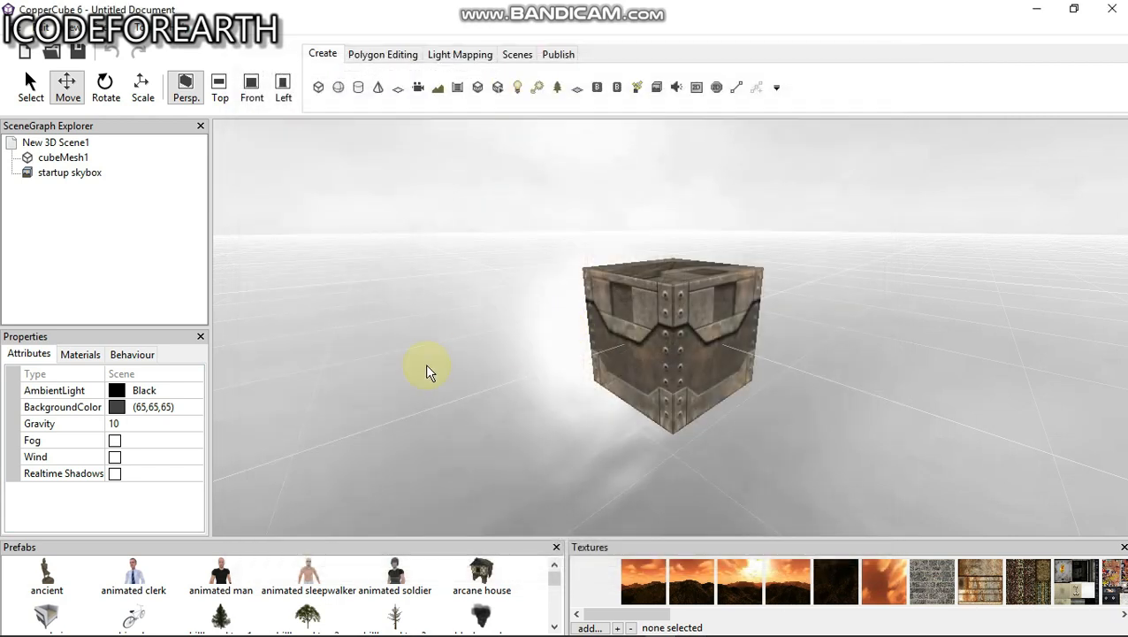
Add the 'Object or Person controlled by keyboard' behaviour to cubeMesh1.
click(672, 345)
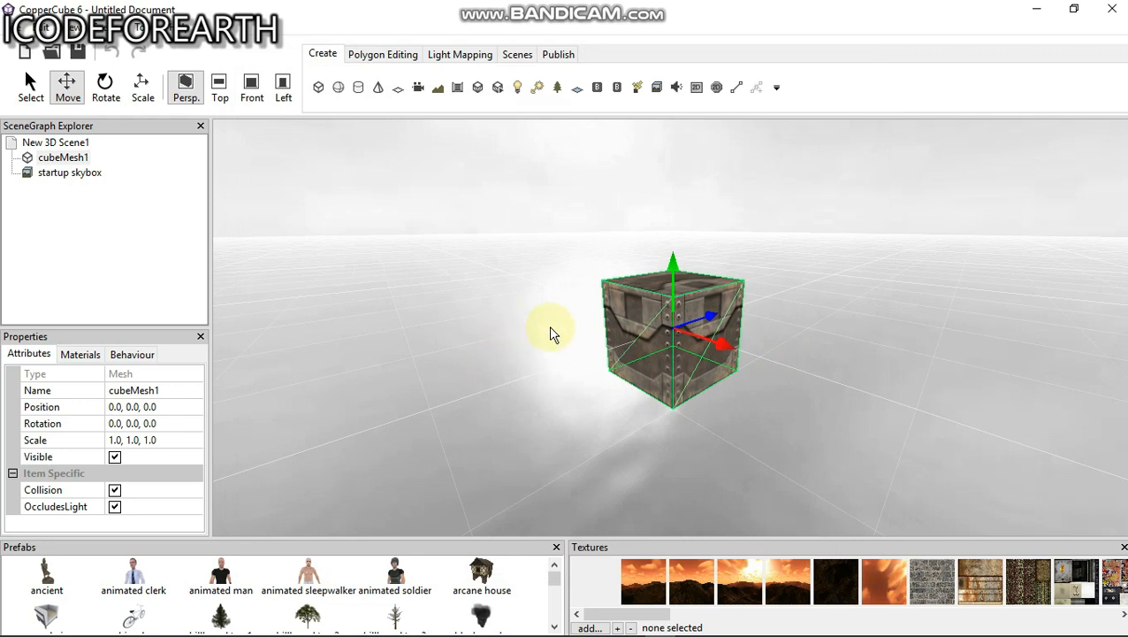
click(132, 354)
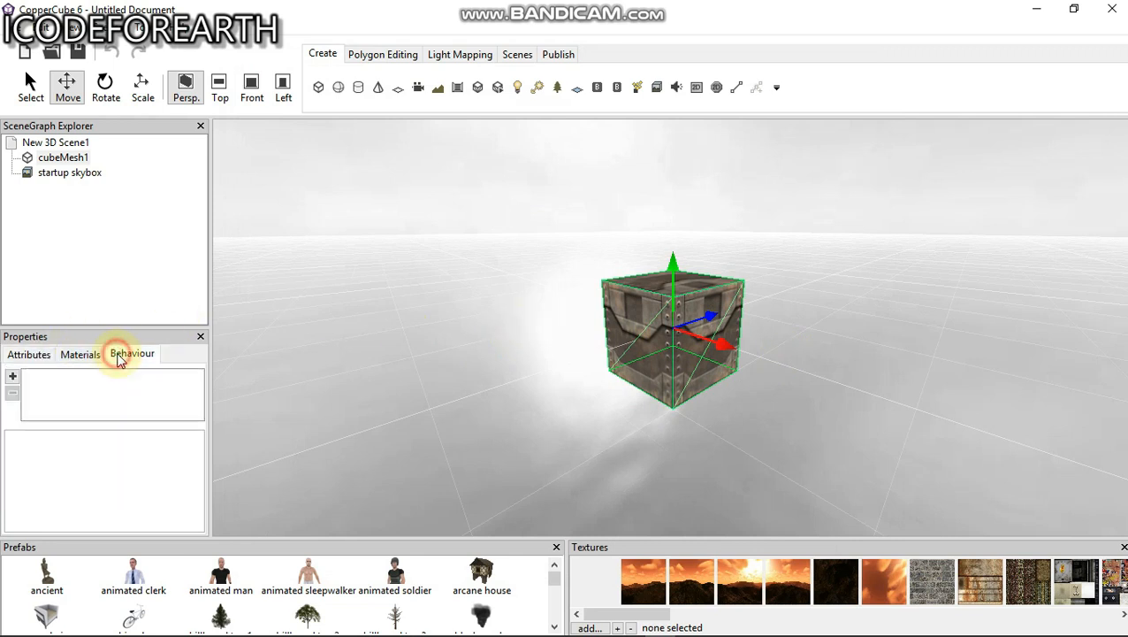
click(12, 375)
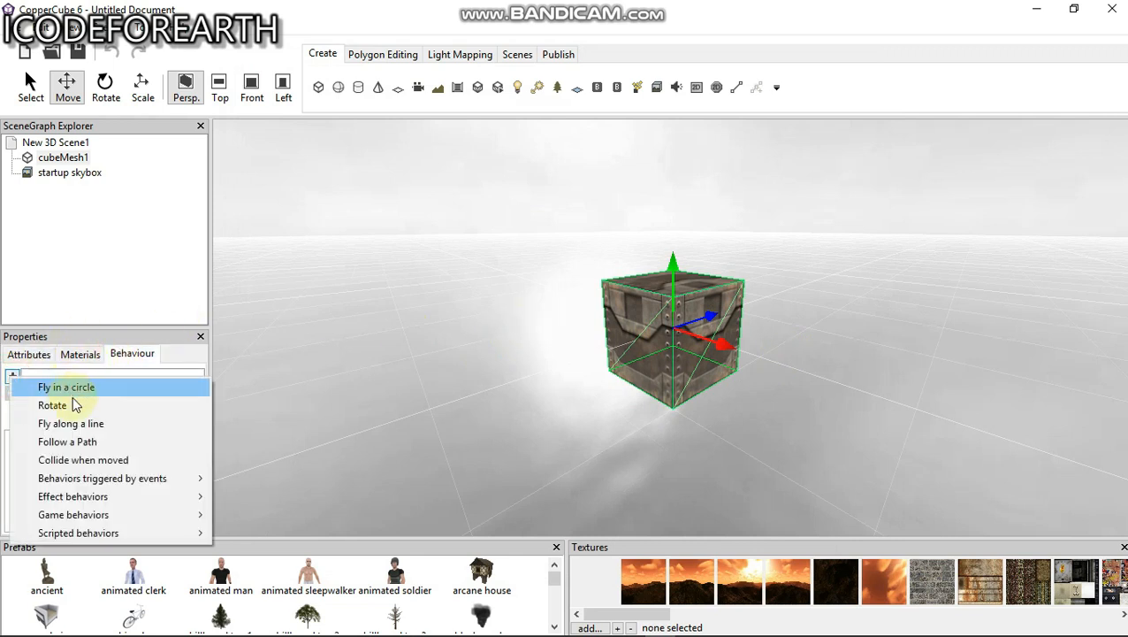
mouse_move(96, 519)
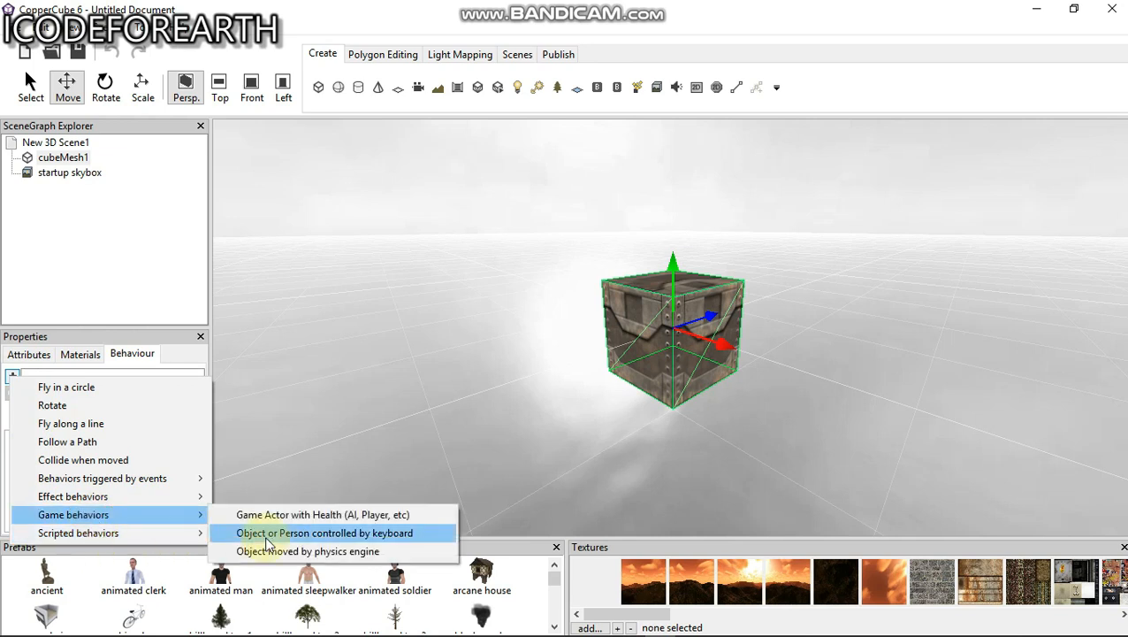
click(324, 532)
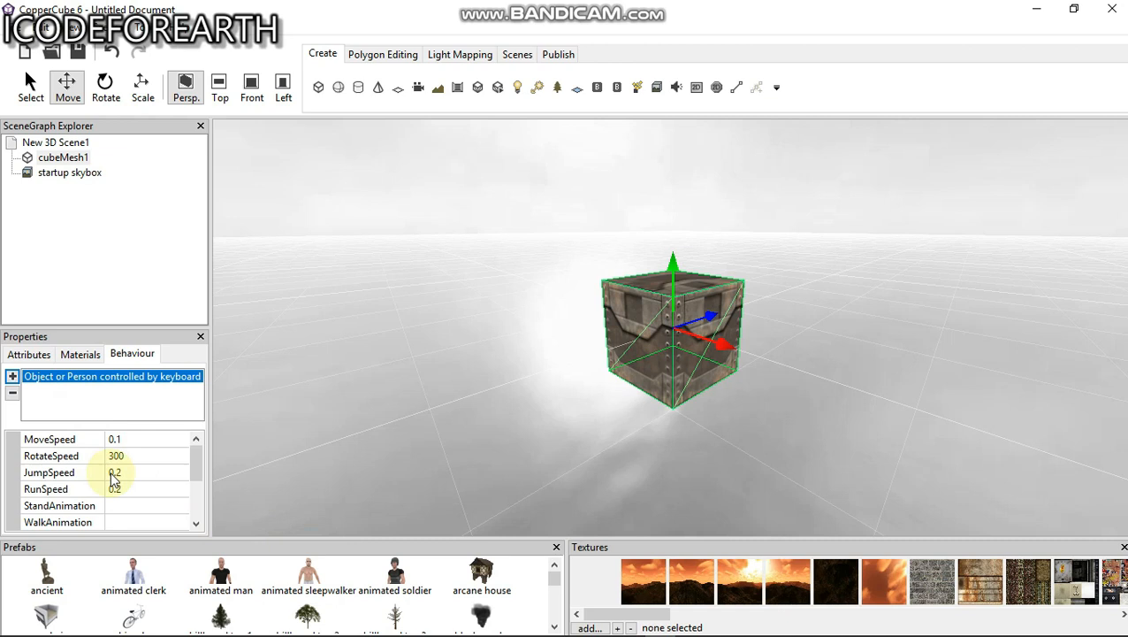
scroll(down, 3)
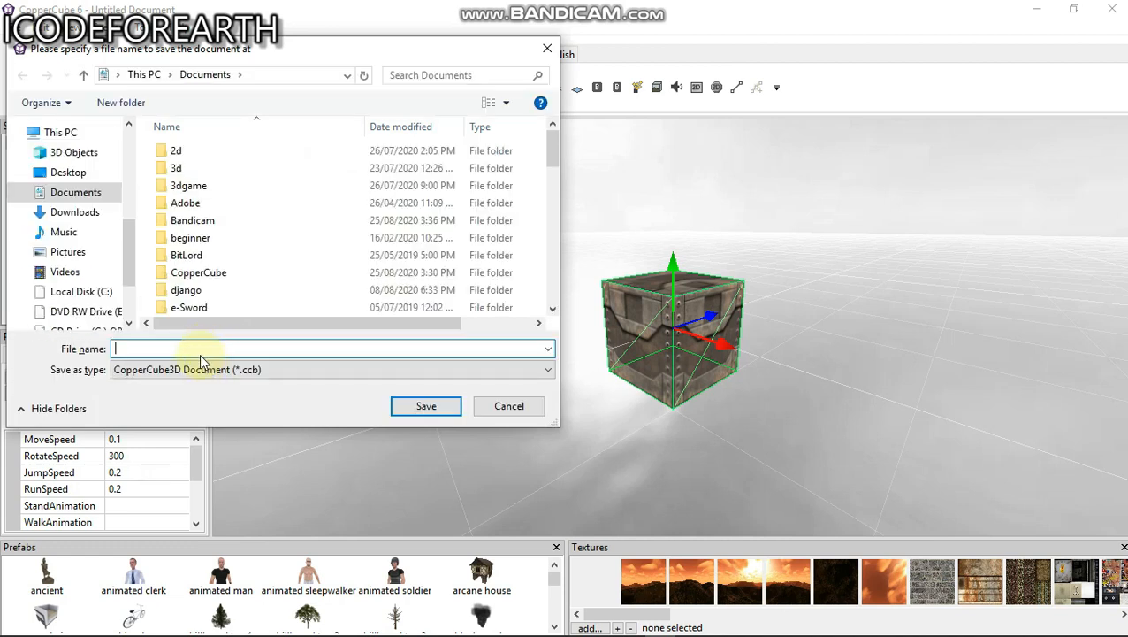
Enter 'test' as the file name in Documents and save test.ccb.
text(est)
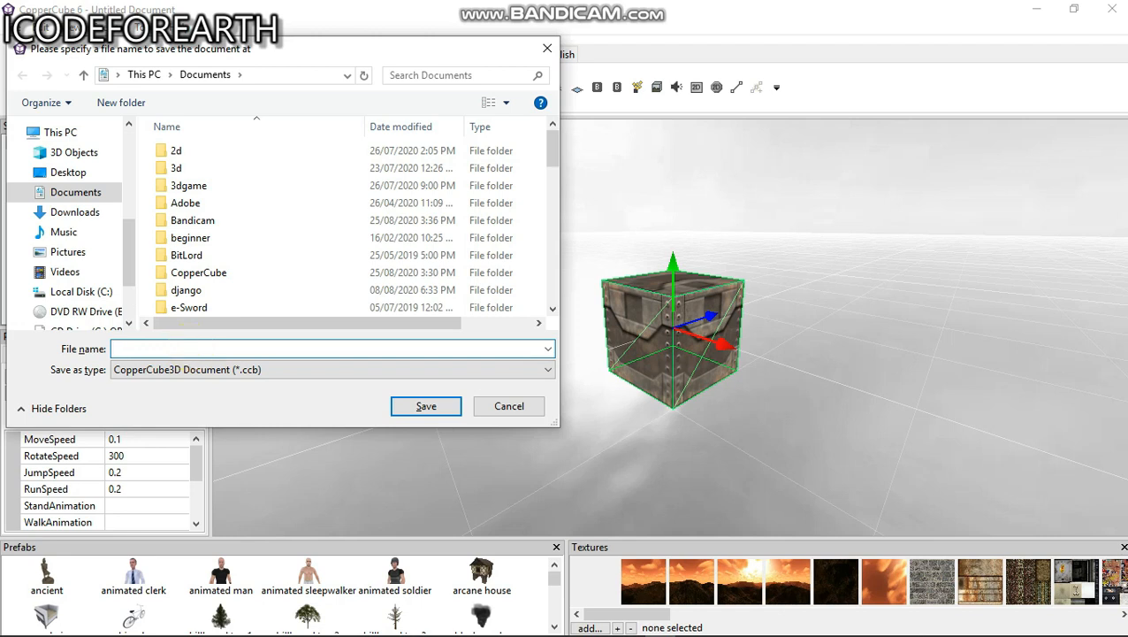
click(508, 405)
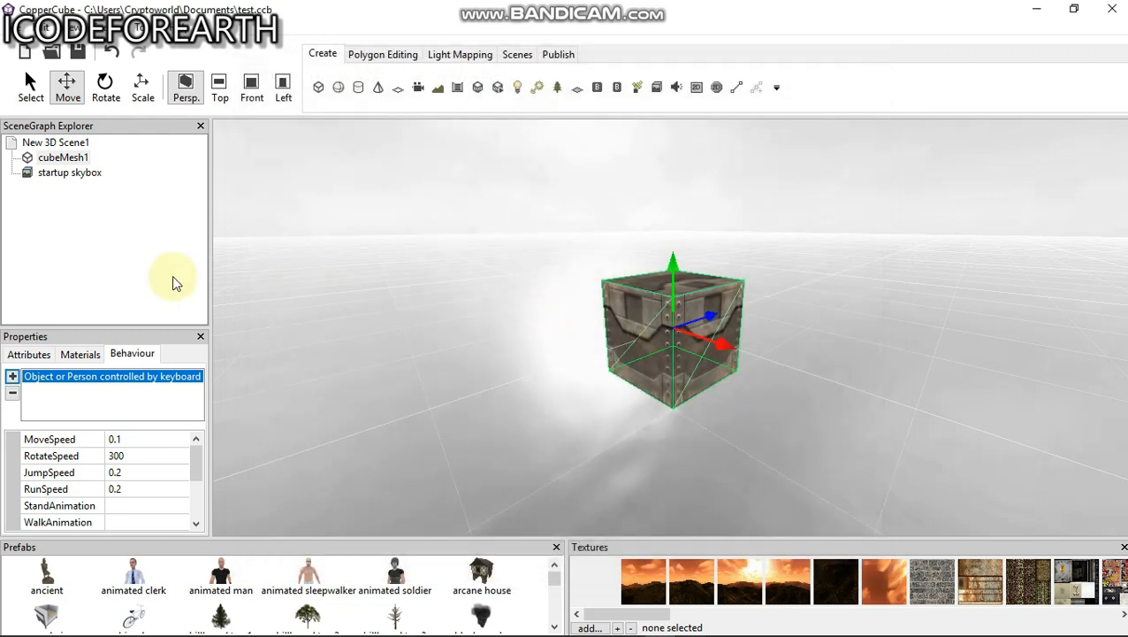
mouse_move(809, 343)
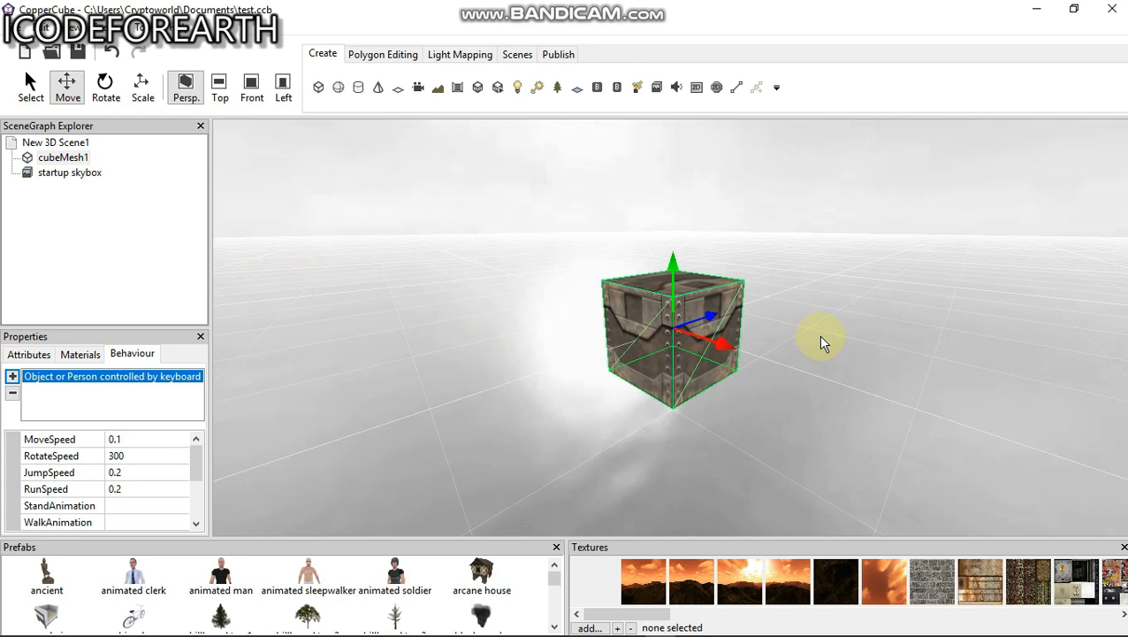
mouse_move(451, 298)
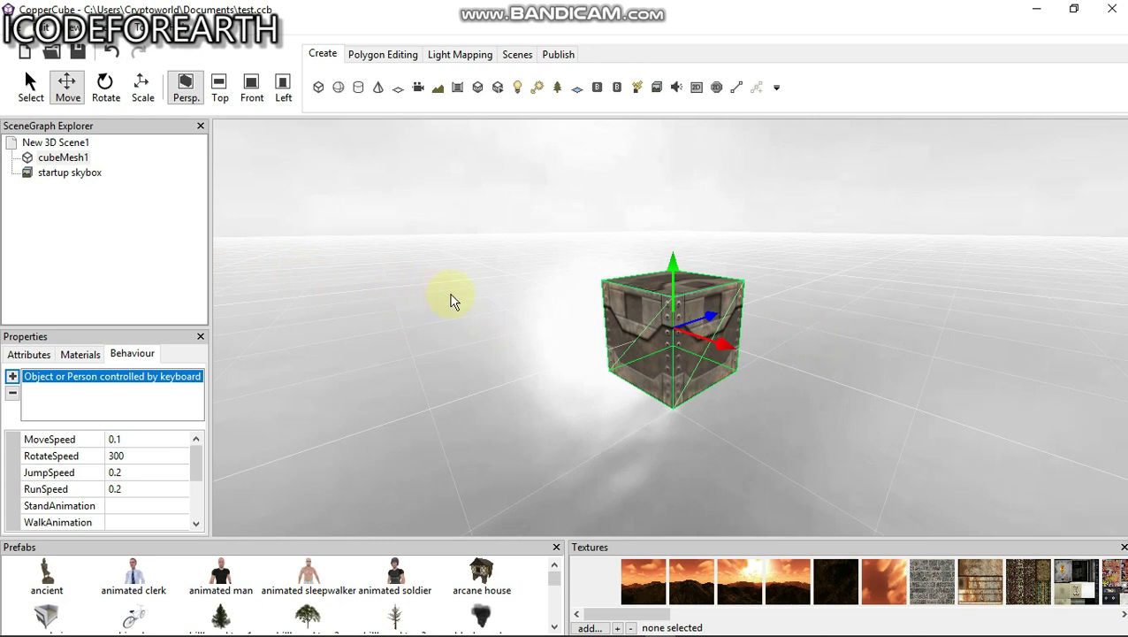
mouse_move(451, 299)
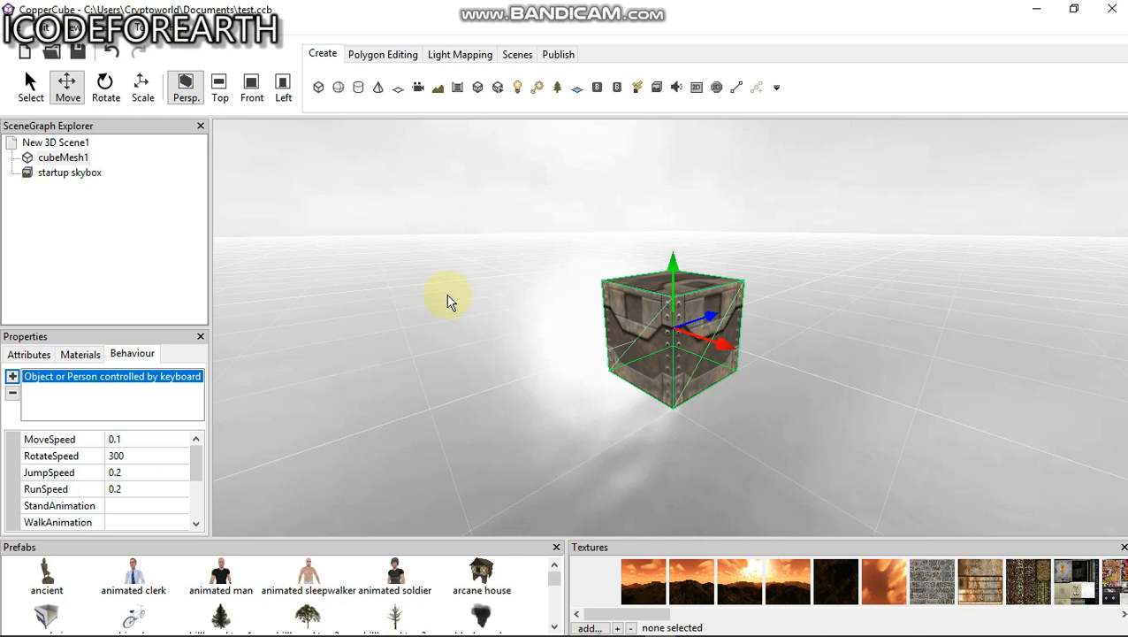